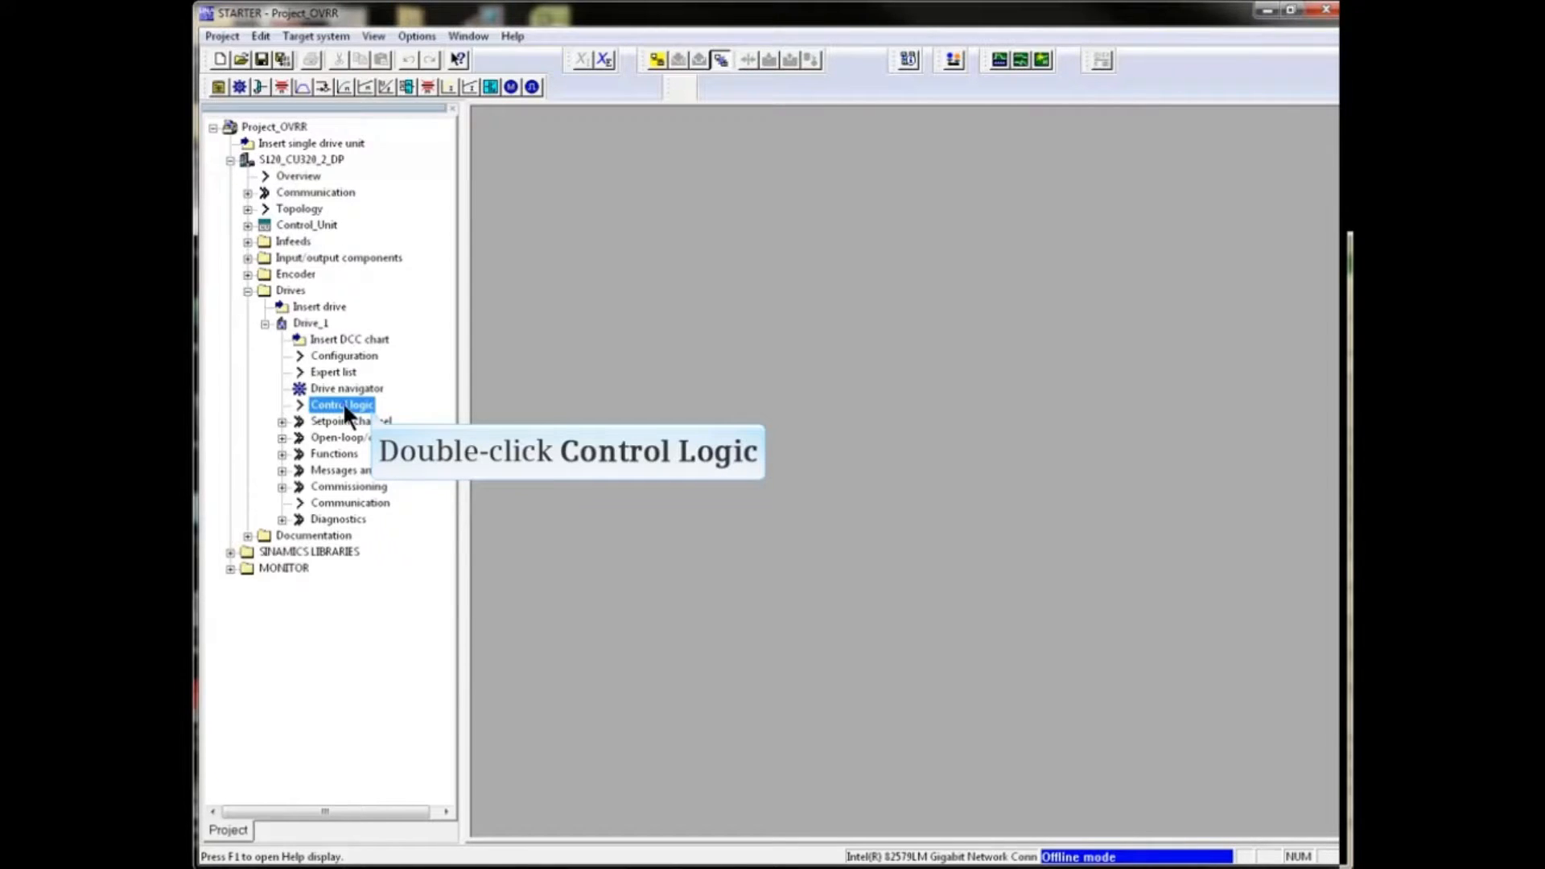
# Bring up the Control logic screen for Drive_1 from the project tree
pyautogui.doubleClick(342, 404)
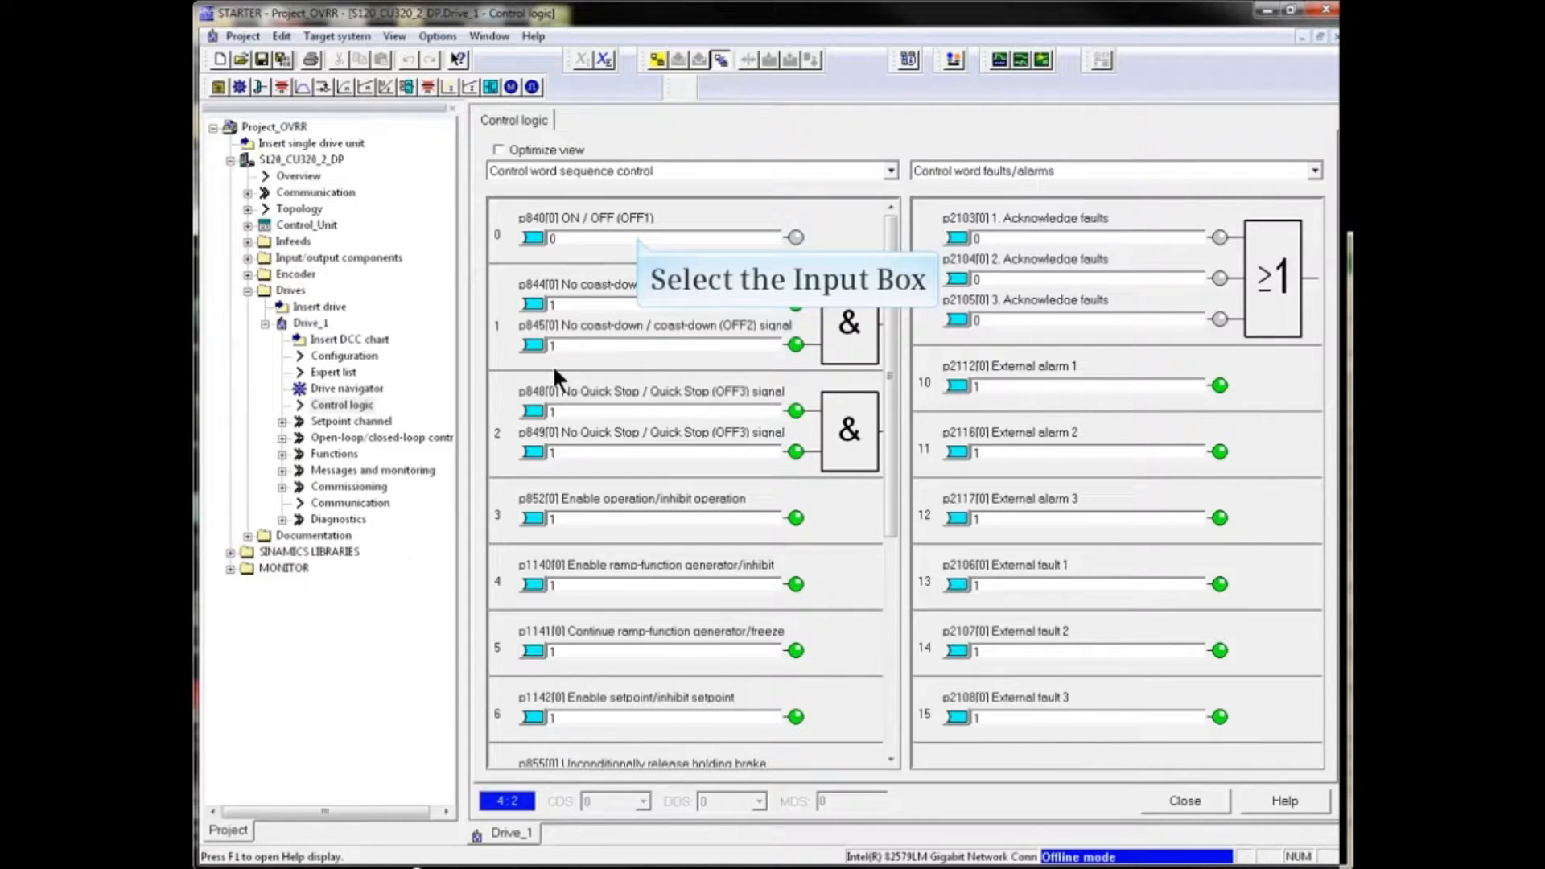
# Interconnect p840 ON/OFF1 to Control_Unit r722 Bit1 (DI 1)
pyautogui.click(552, 238)
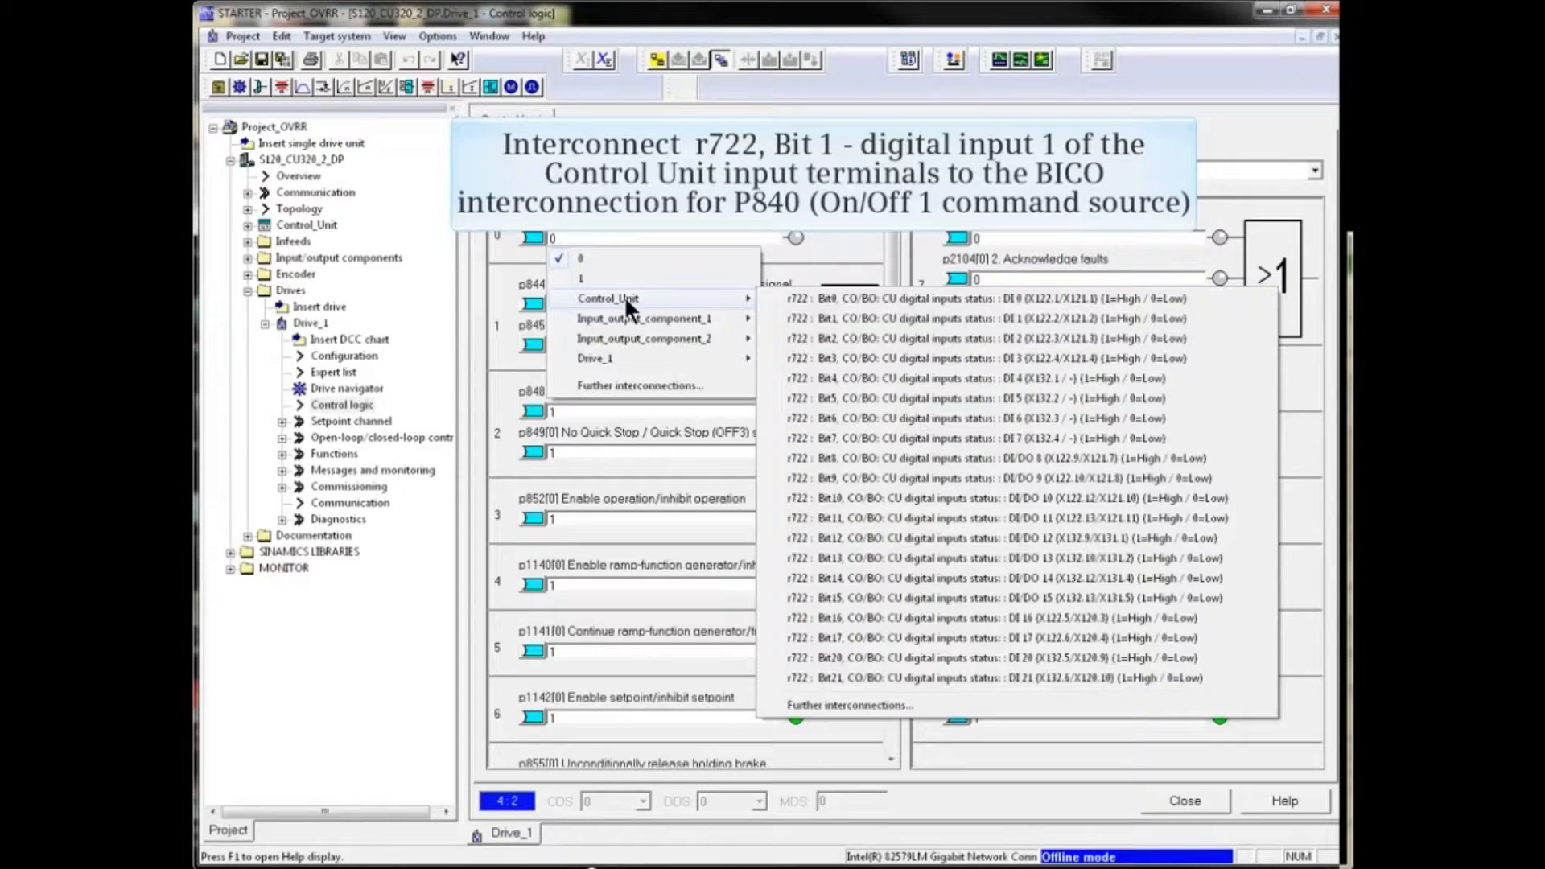
pyautogui.moveTo(984, 317)
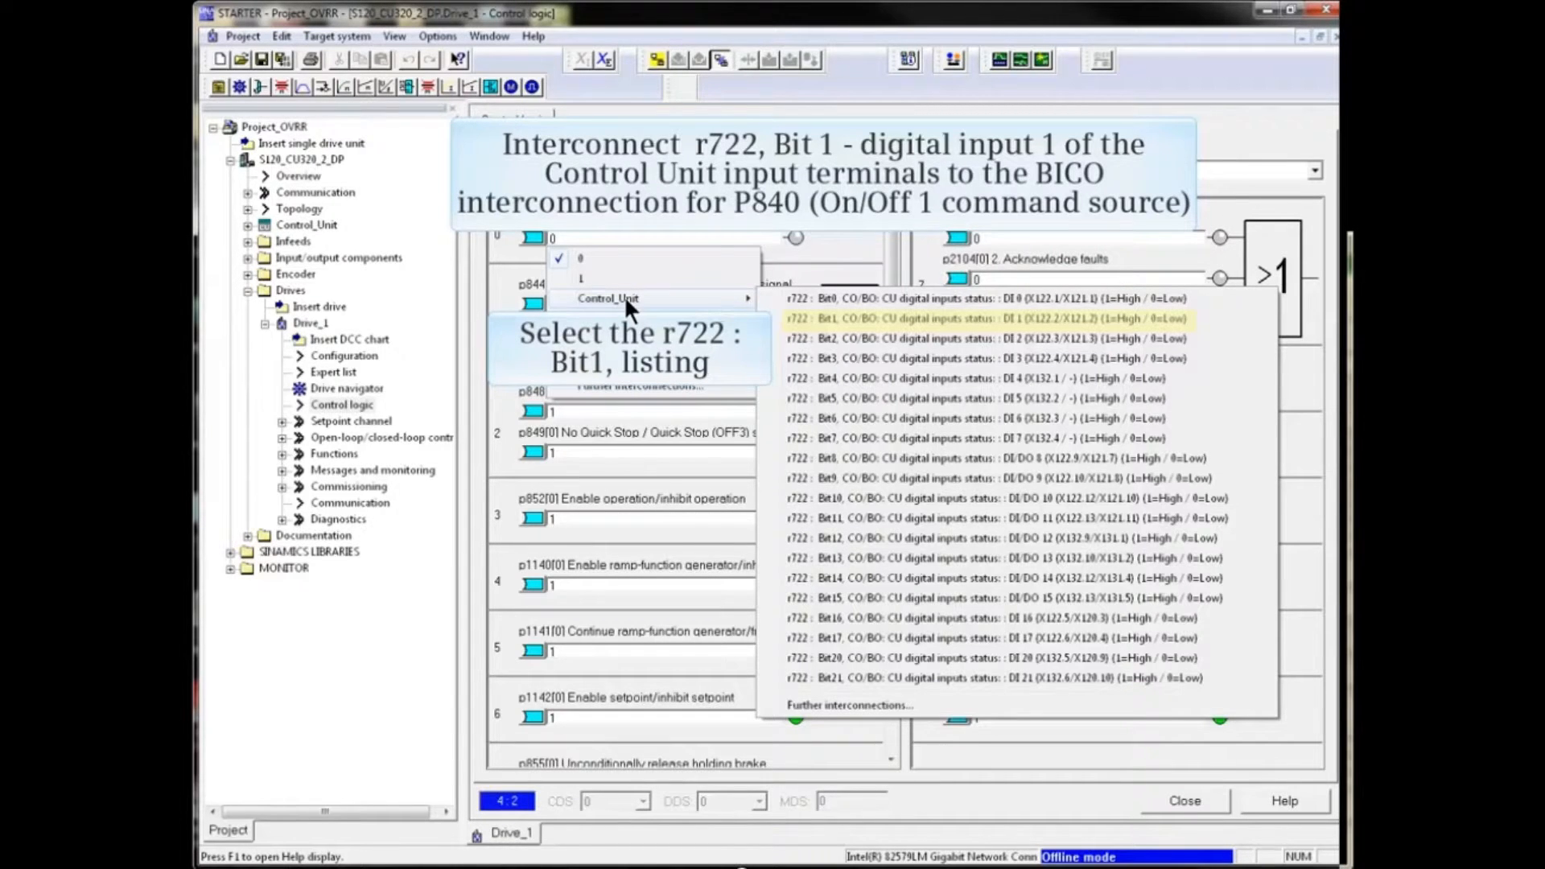
pyautogui.click(985, 317)
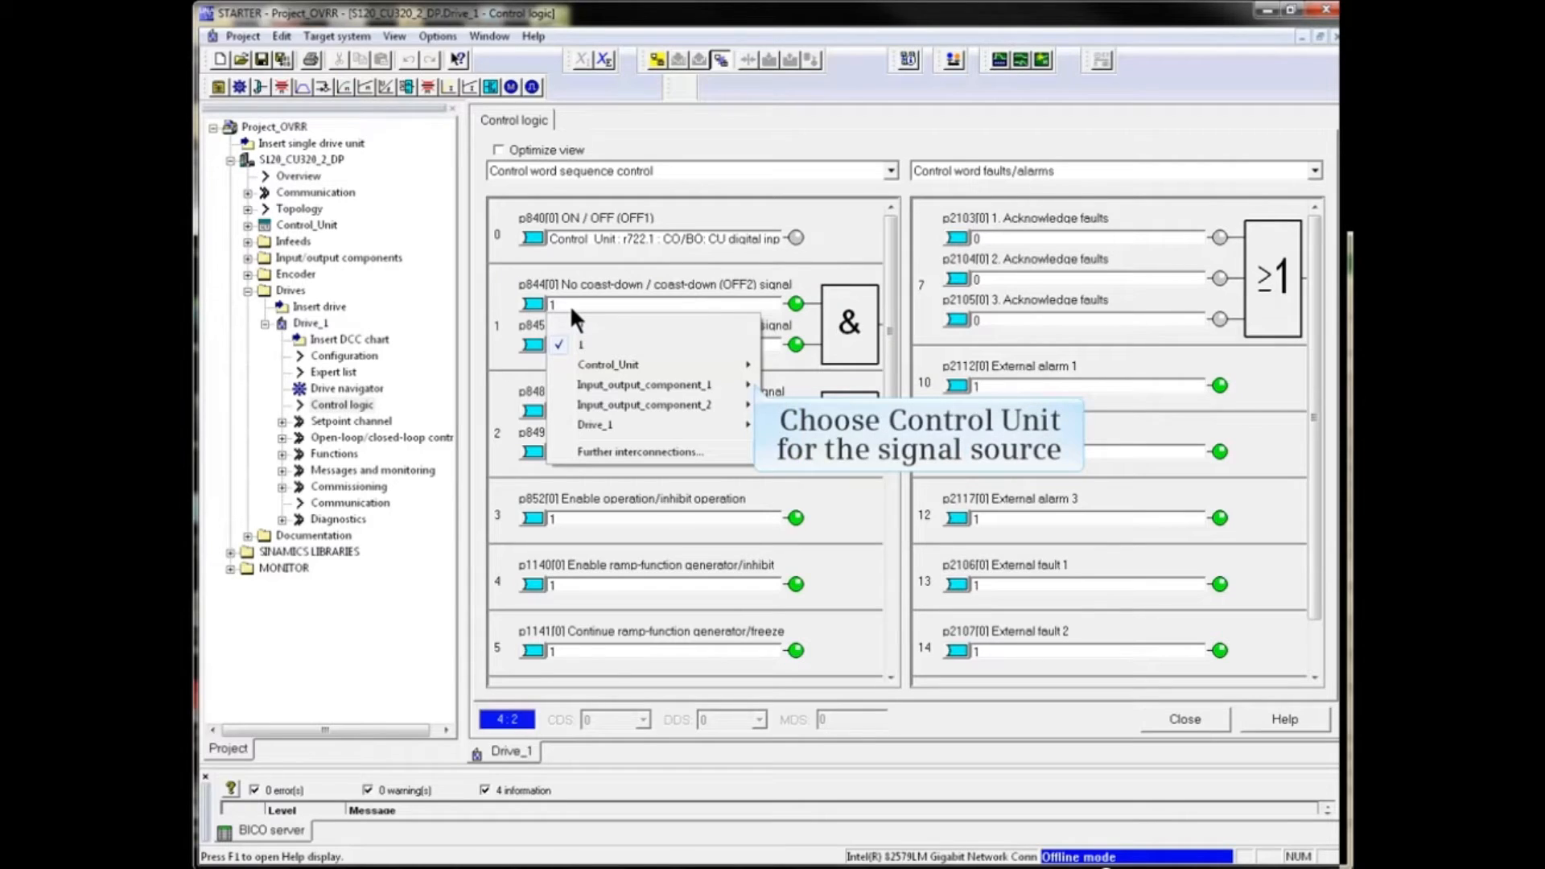
pyautogui.moveTo(609, 365)
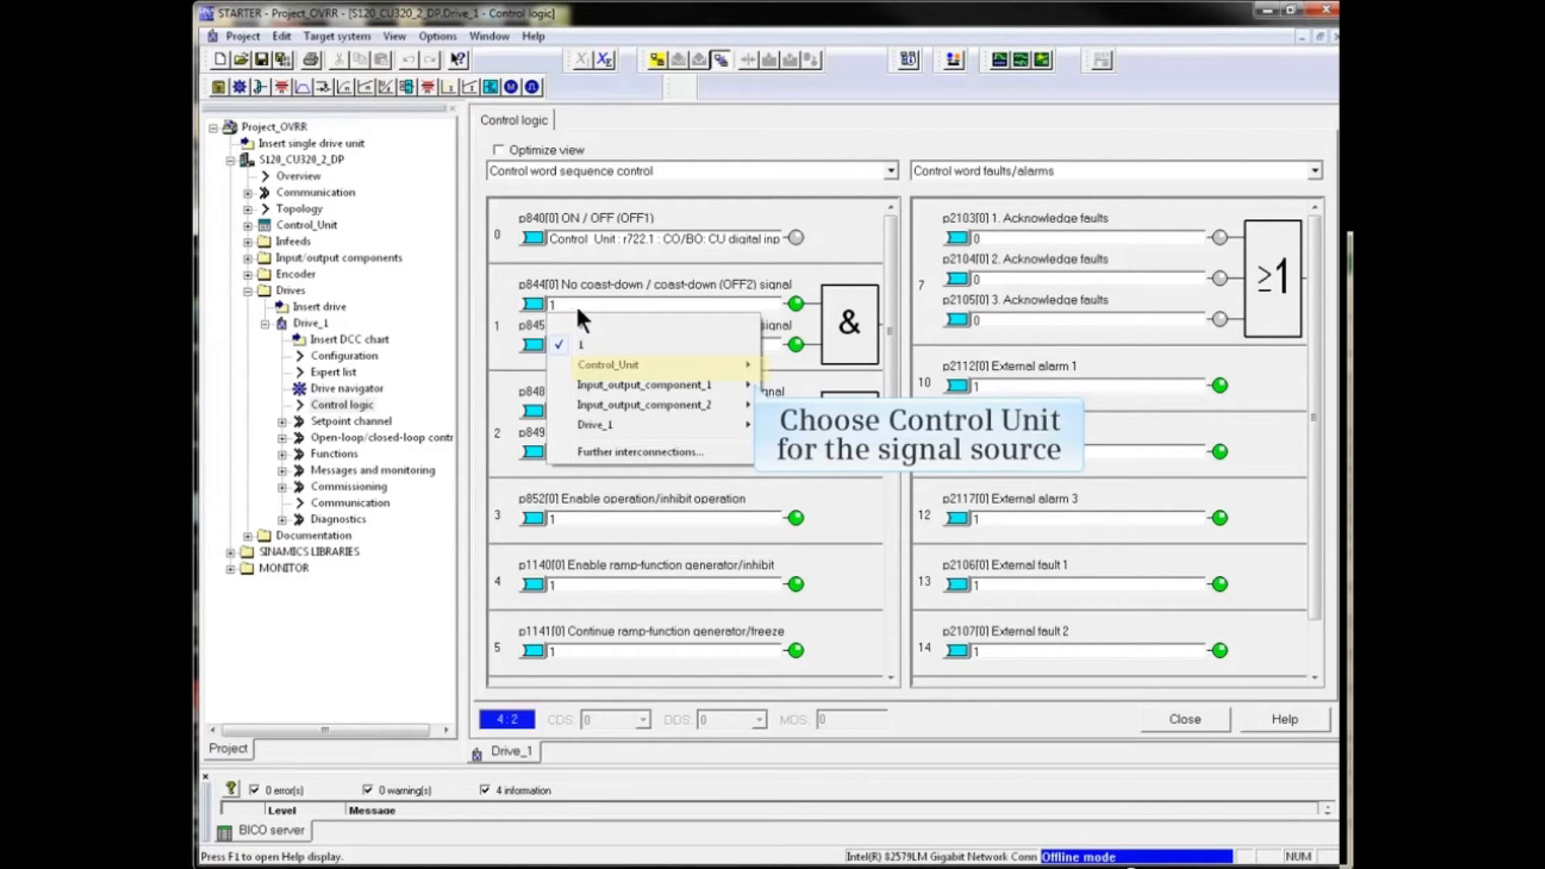
pyautogui.moveTo(608, 365)
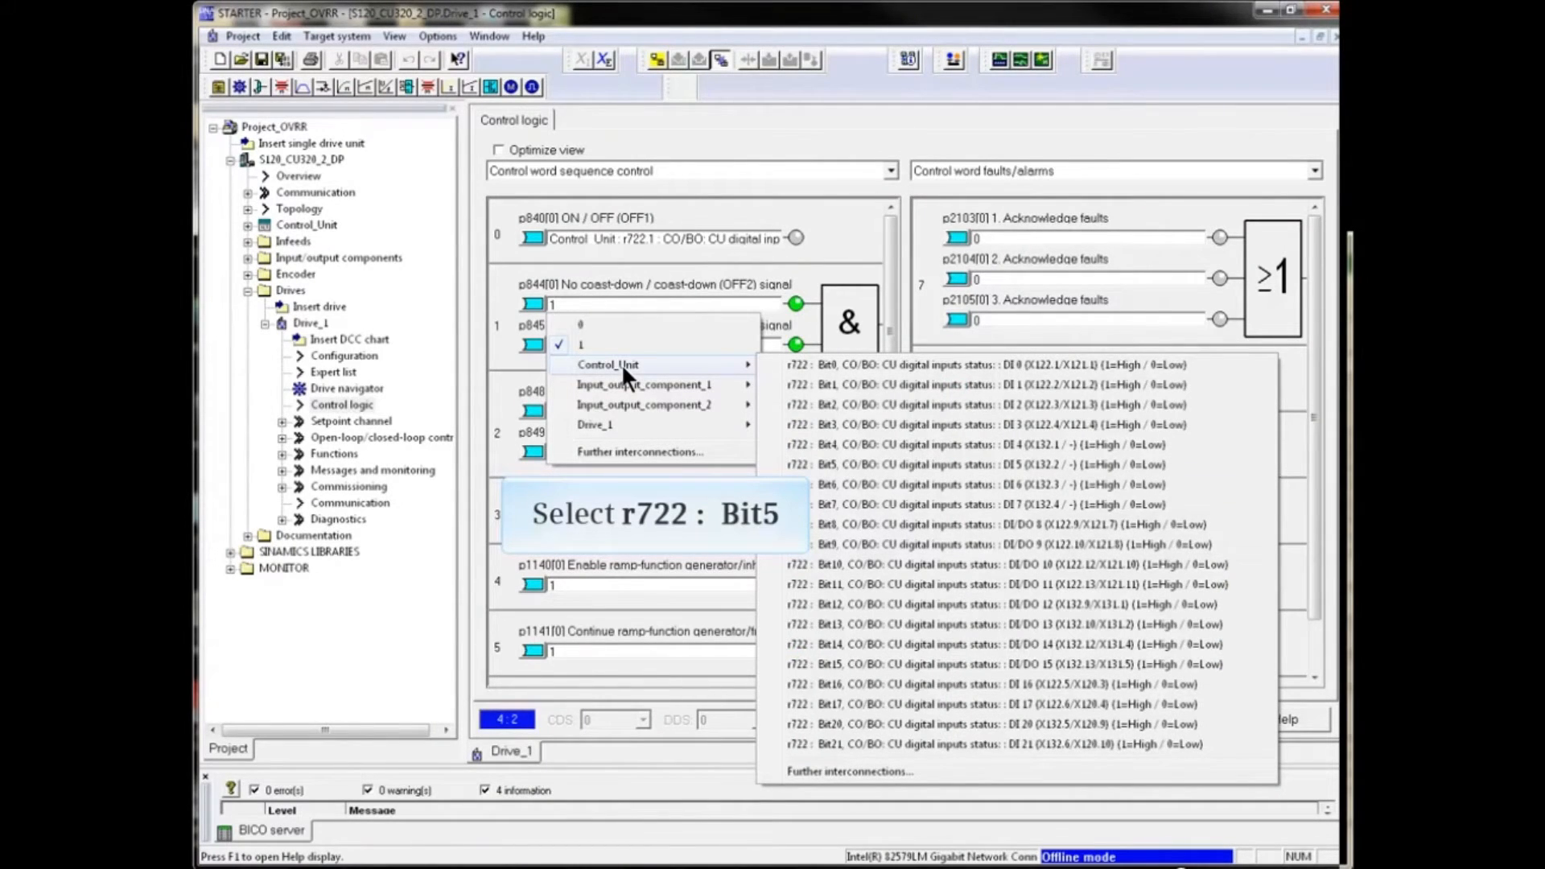
pyautogui.moveTo(984, 464)
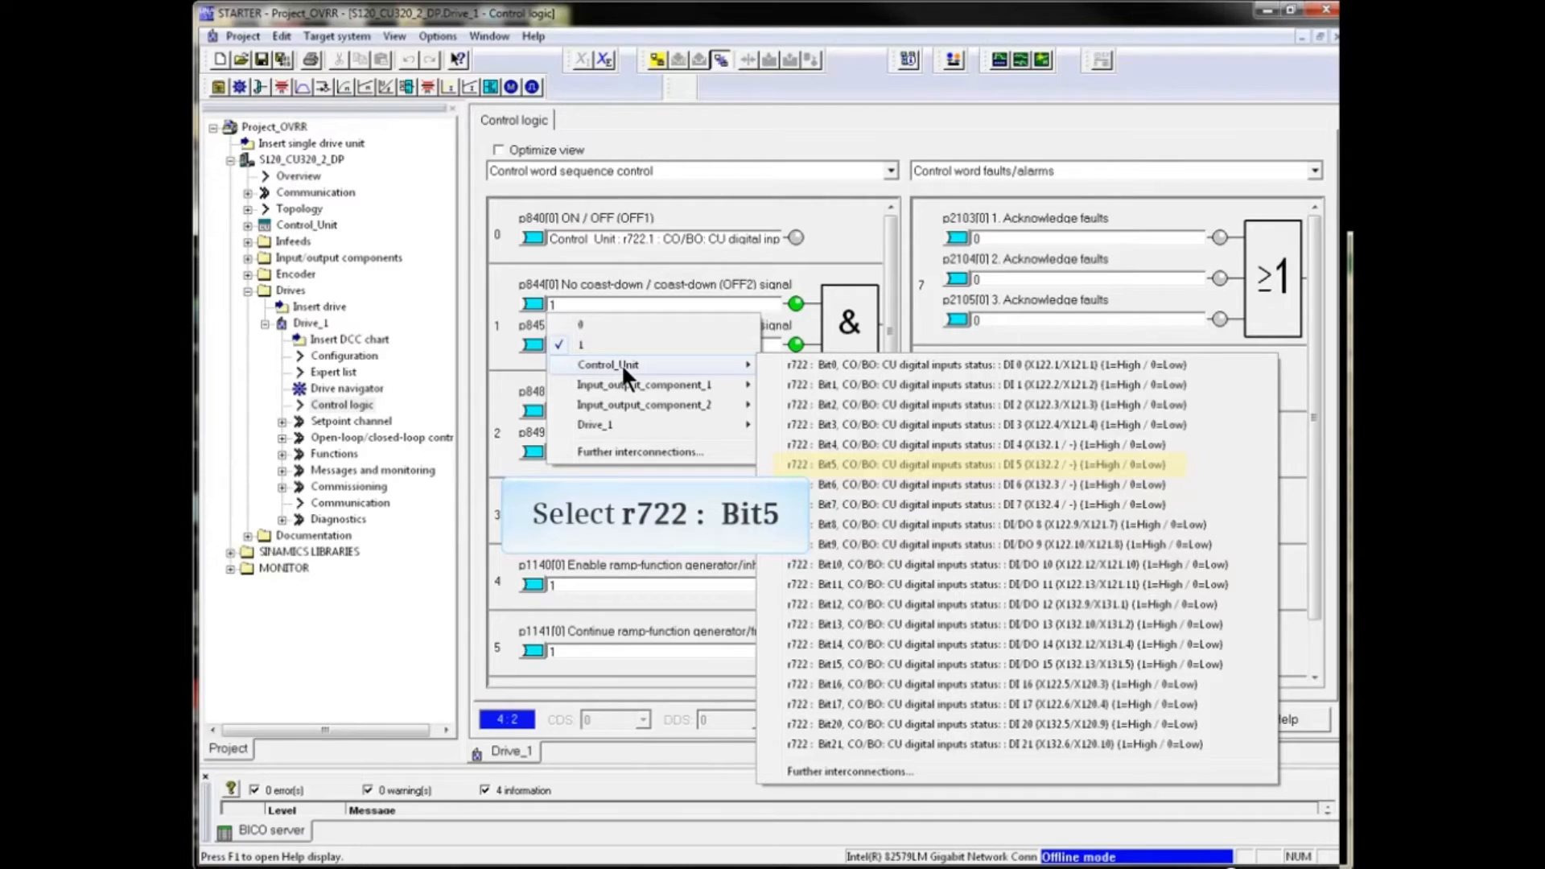
pyautogui.moveTo(812, 428)
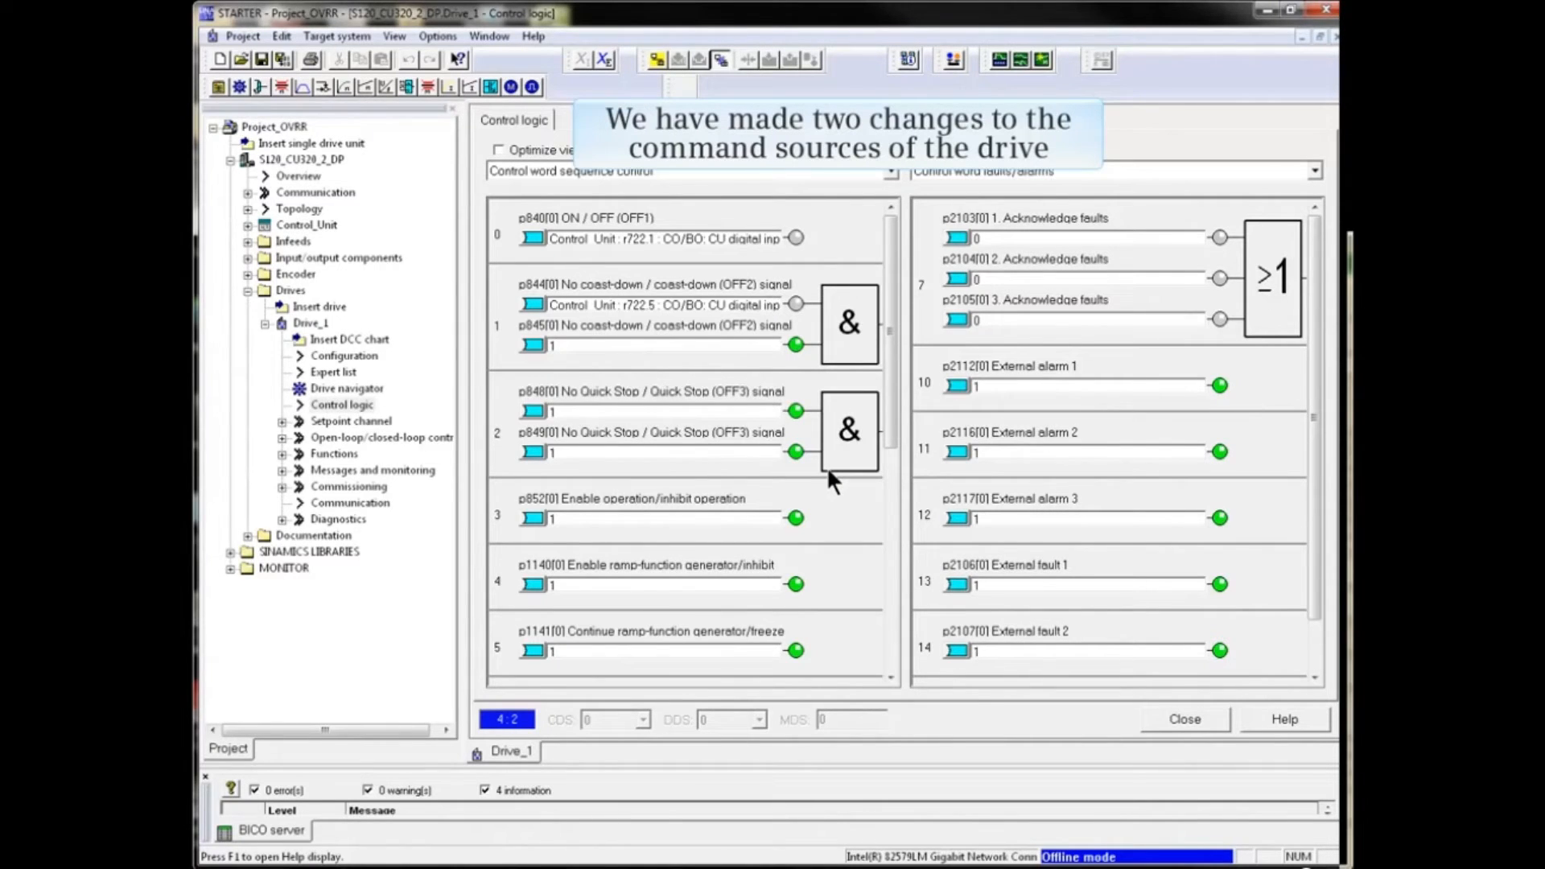
pyautogui.scroll(-3)
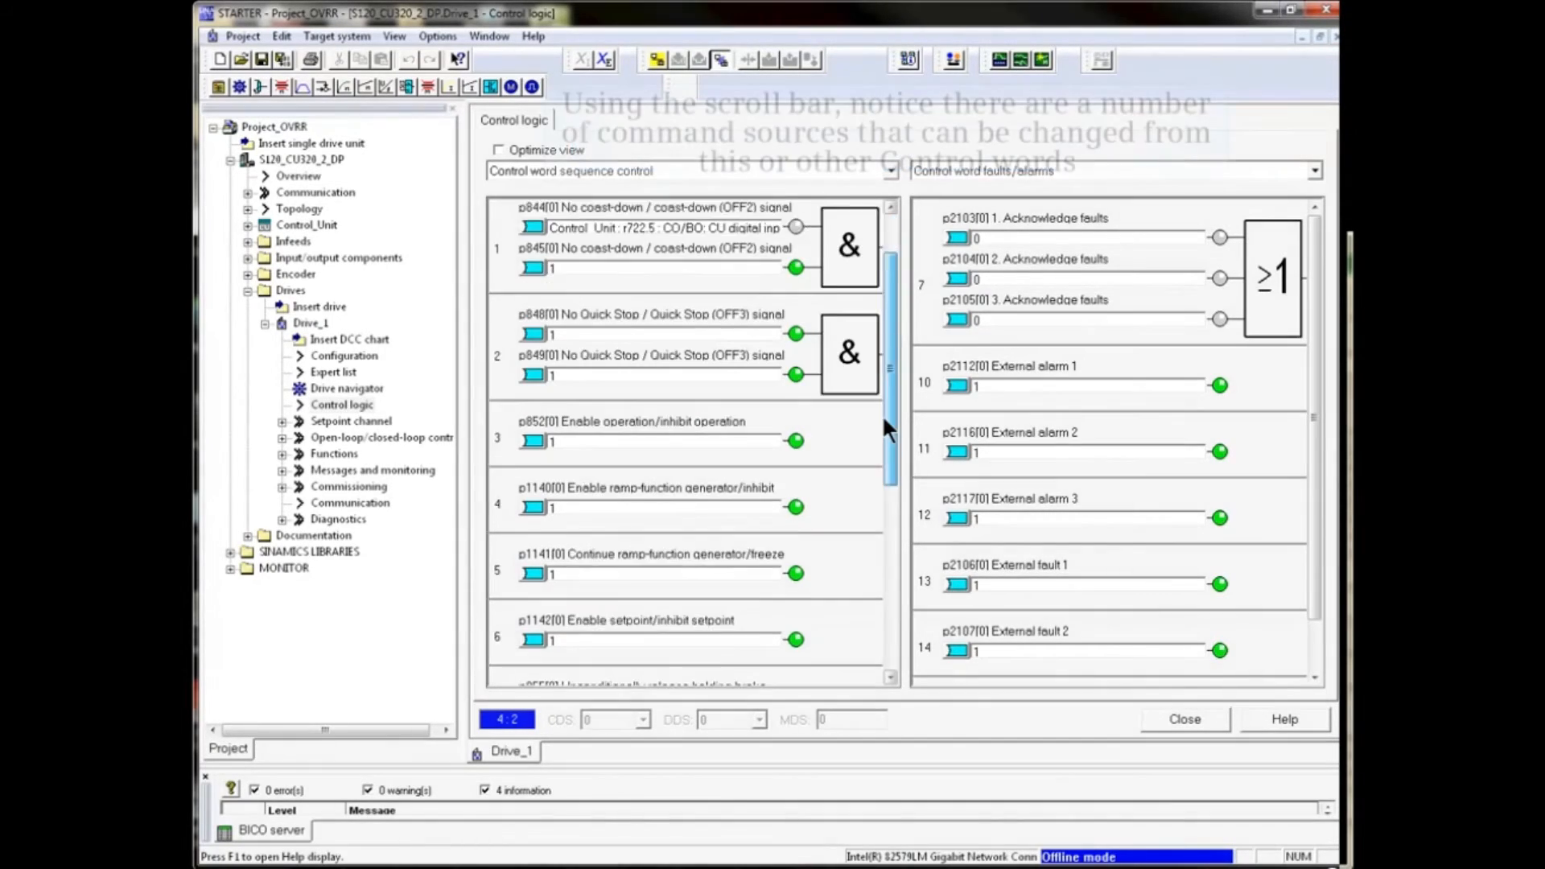
pyautogui.scroll(-3)
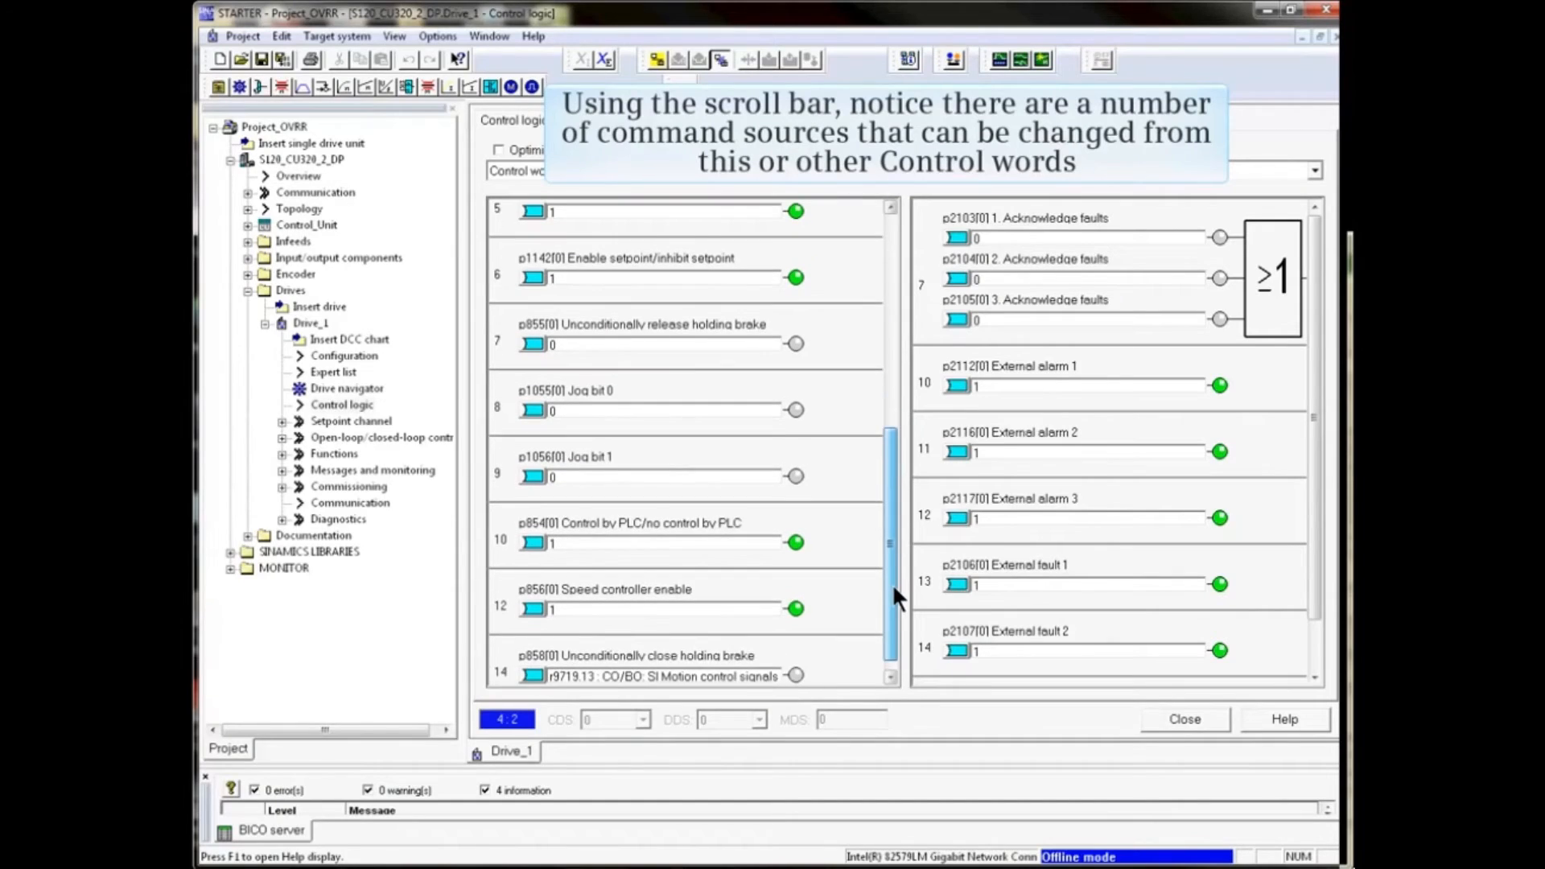